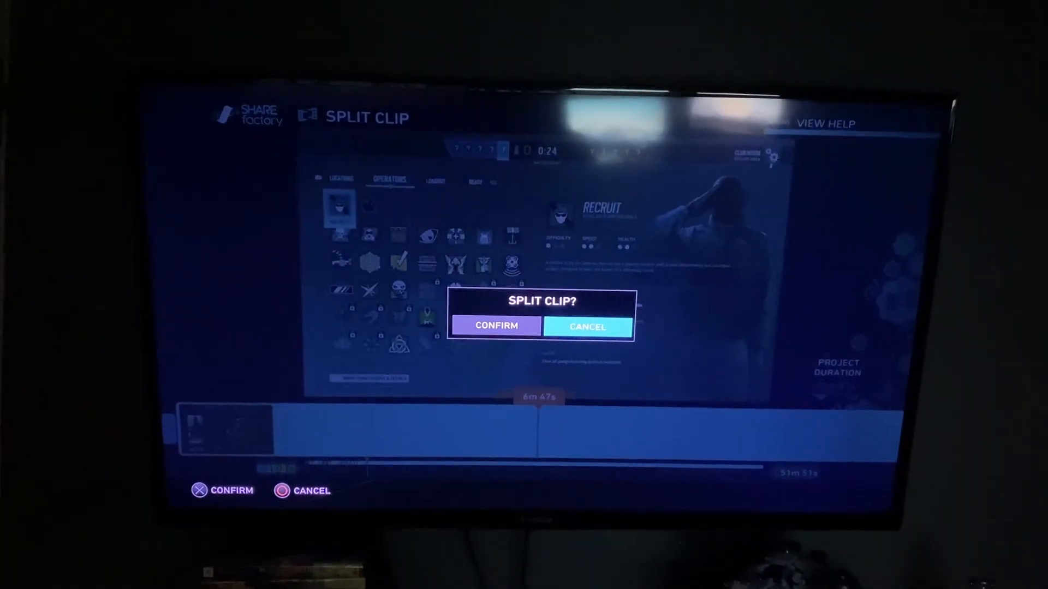
Step: Split the gameplay clip and delete the unwanted section in SHAREfactory
click(496, 326)
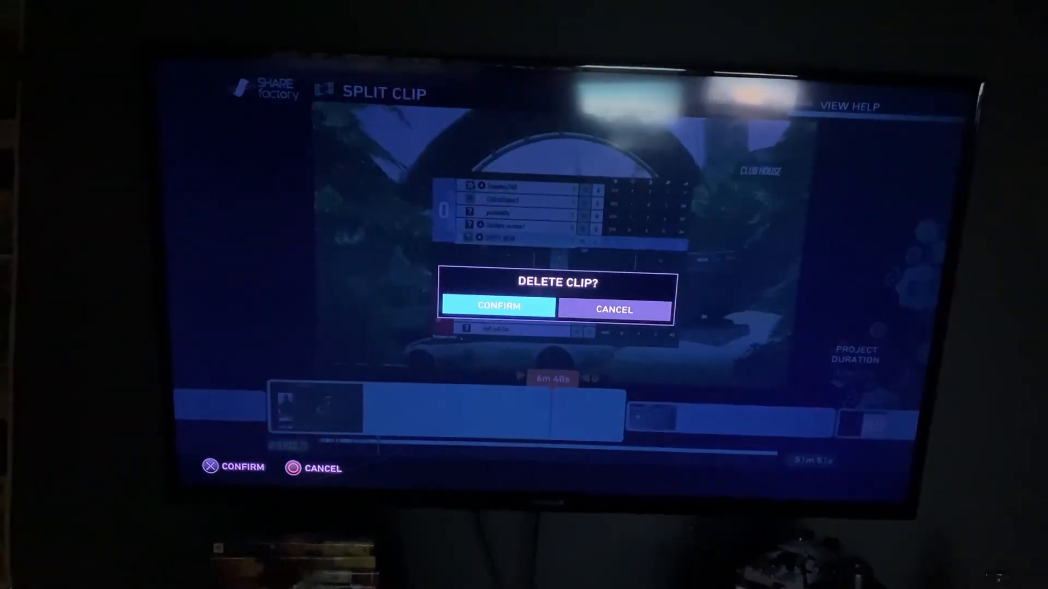
click(498, 306)
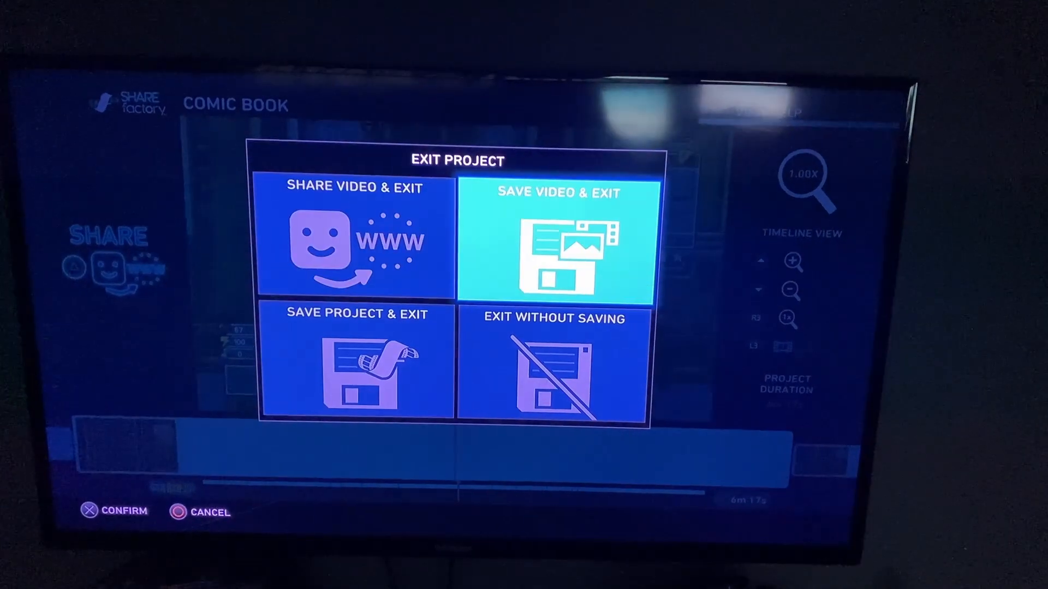
Step: Choose Save Video & Exit to export the edited clip and leave SHAREfactory
click(553, 239)
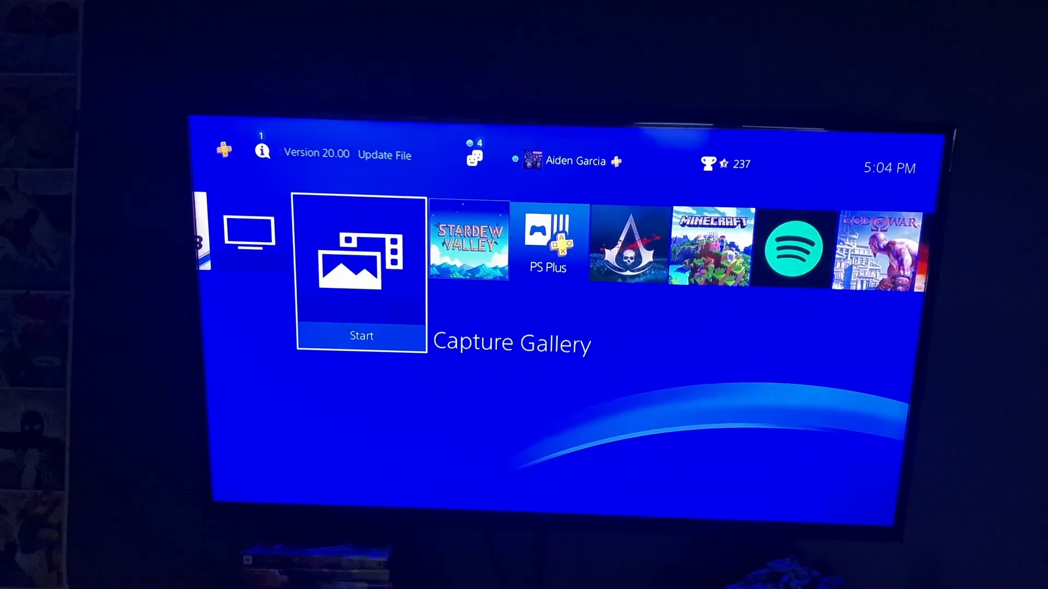
Step: Open the Capture Gallery from the PS4 home screen
click(361, 270)
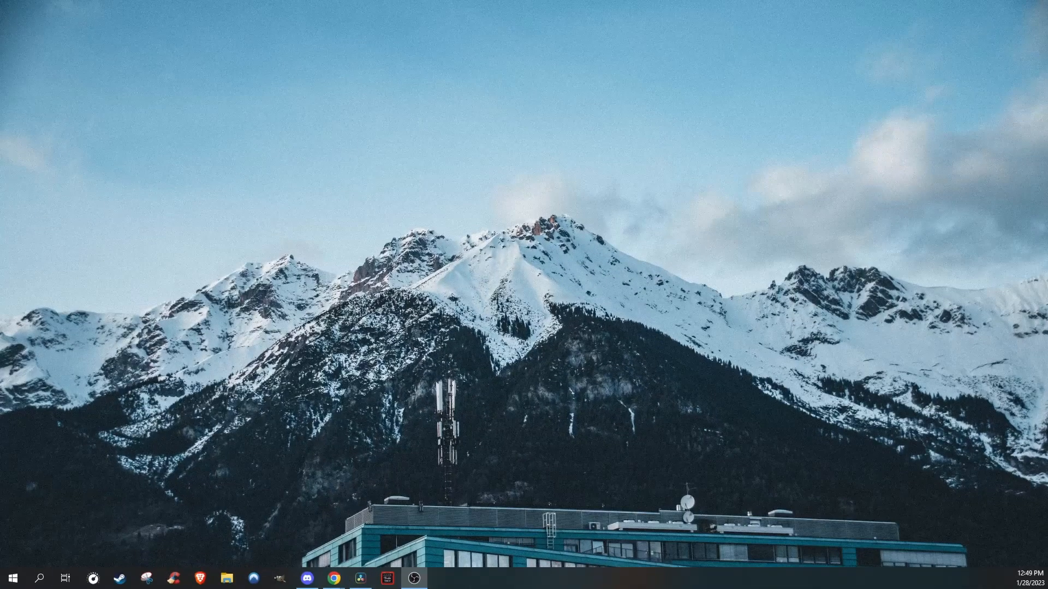
Step: Launch DaVinci Resolve and create a new project named 'funny moments'
click(360, 578)
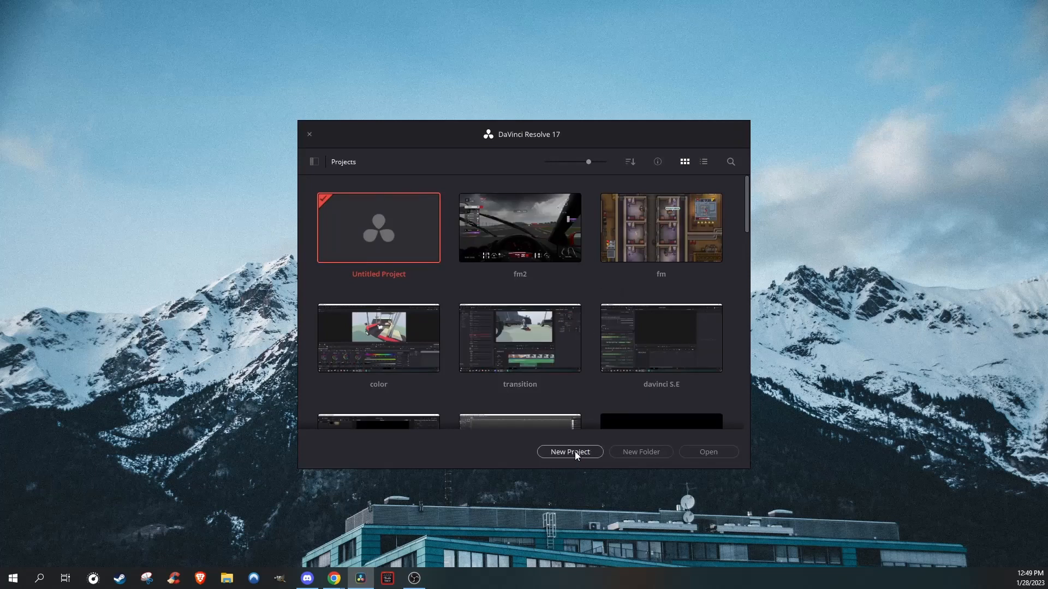
click(569, 451)
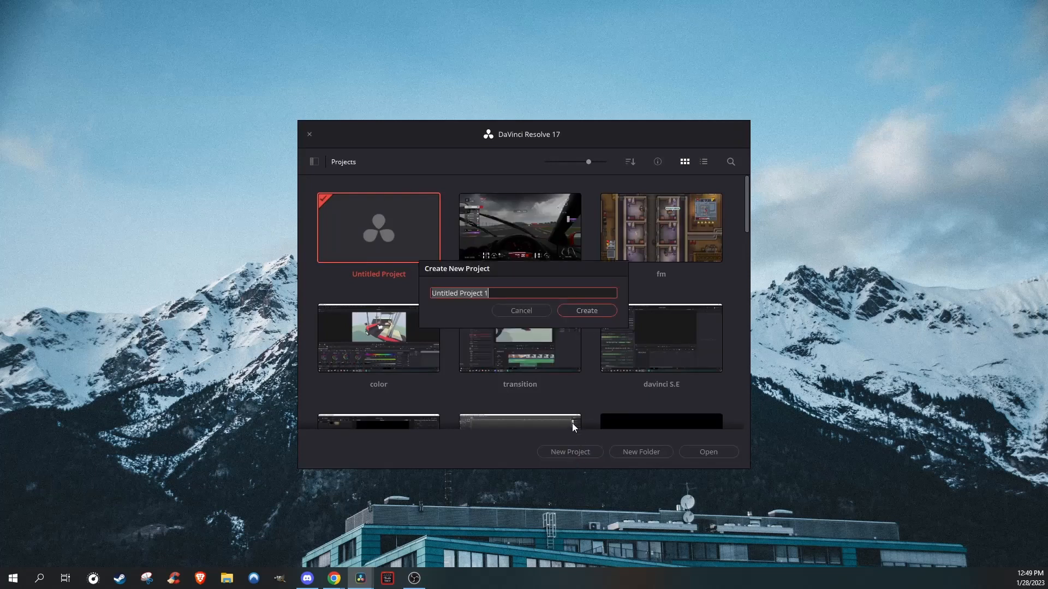
click(585, 311)
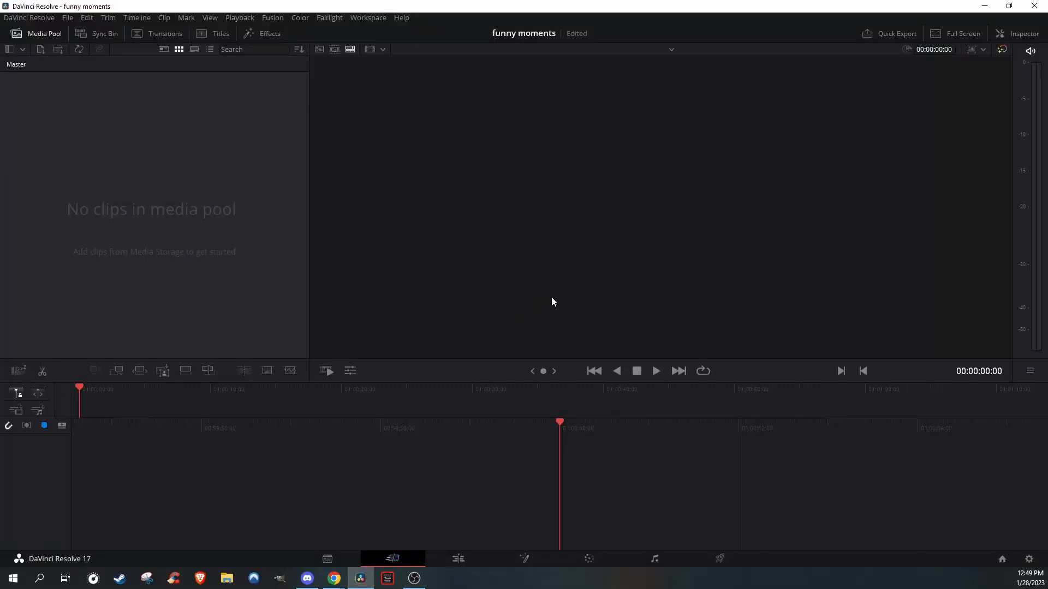
Step: Switch DaVinci Resolve to the Edit page
click(457, 559)
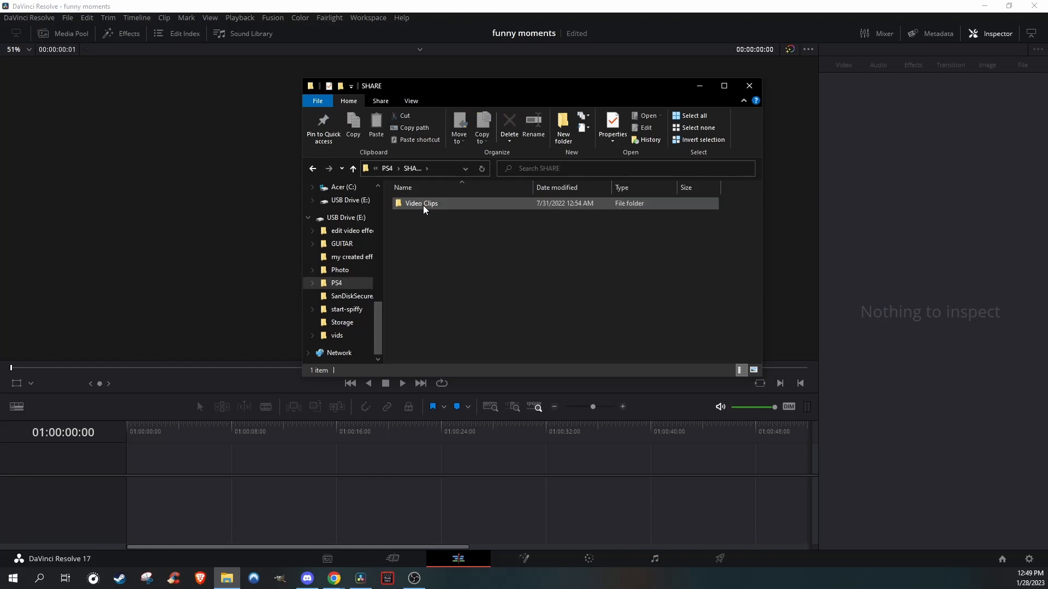
Step: Add the COMIC BOOK clip from Video Clips > SHAREfactory to the timeline, accepting the frame rate change
double_click(421, 203)
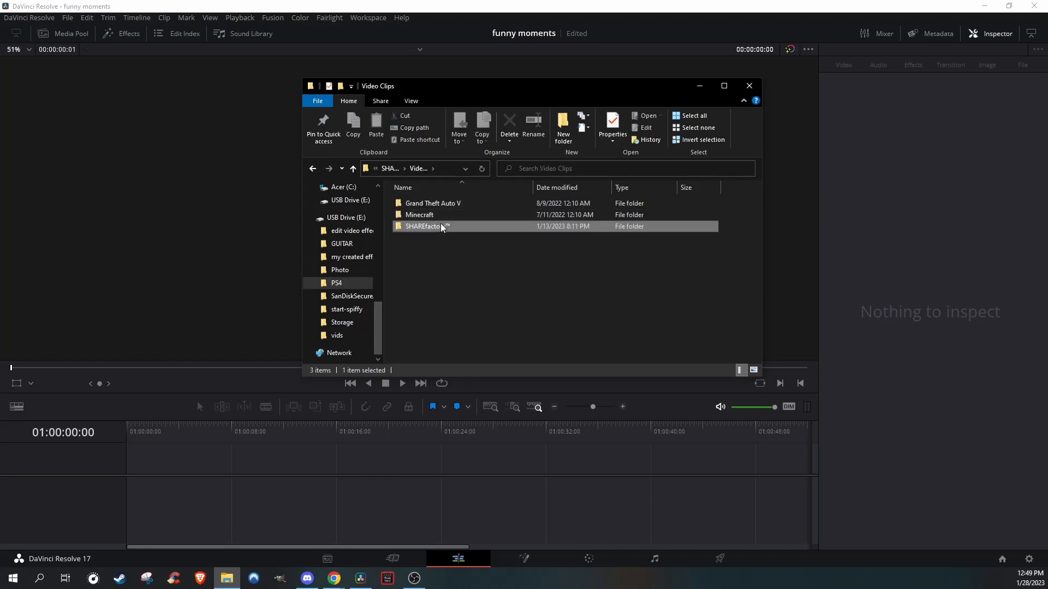
double_click(420, 226)
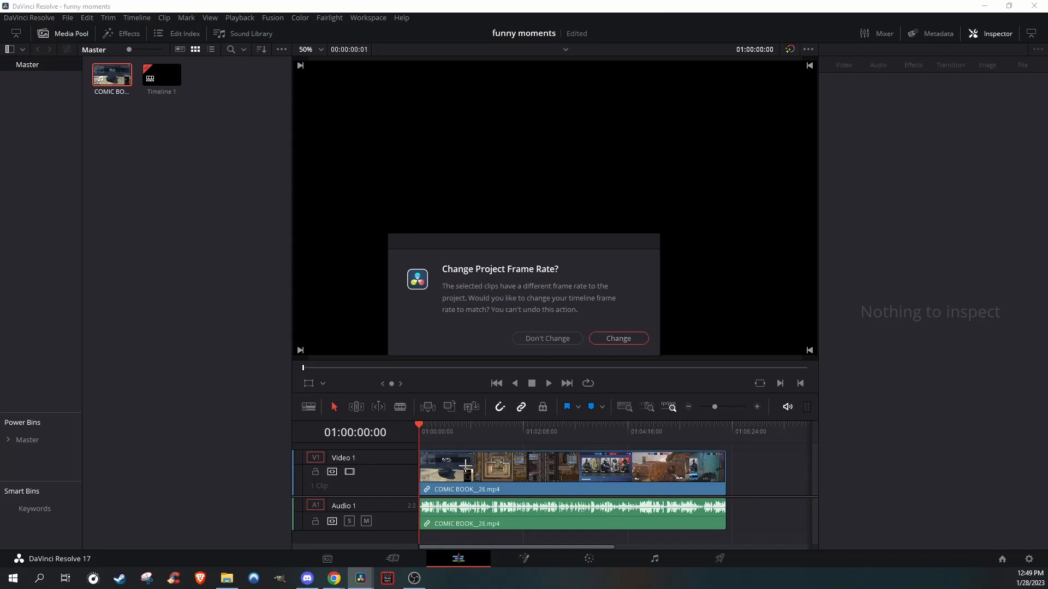
click(546, 339)
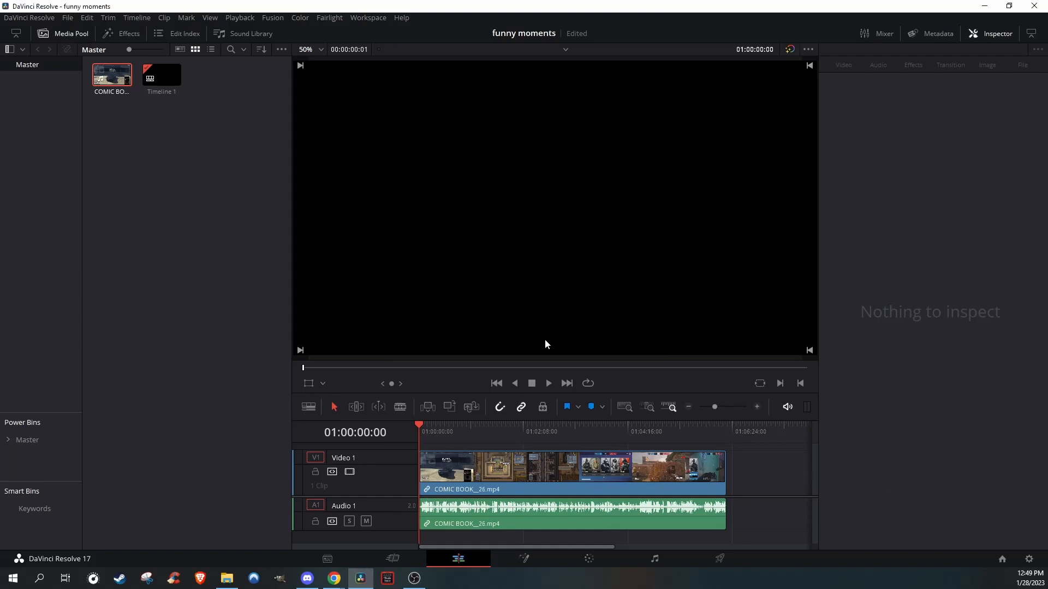